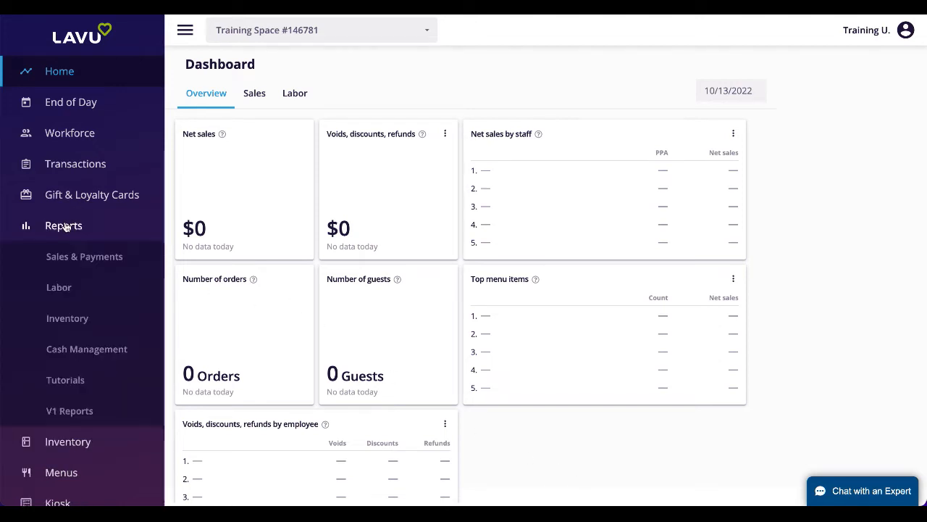
# Show the Sales & Payments report's Sales view by category for 10/13/2022.
pyautogui.click(84, 255)
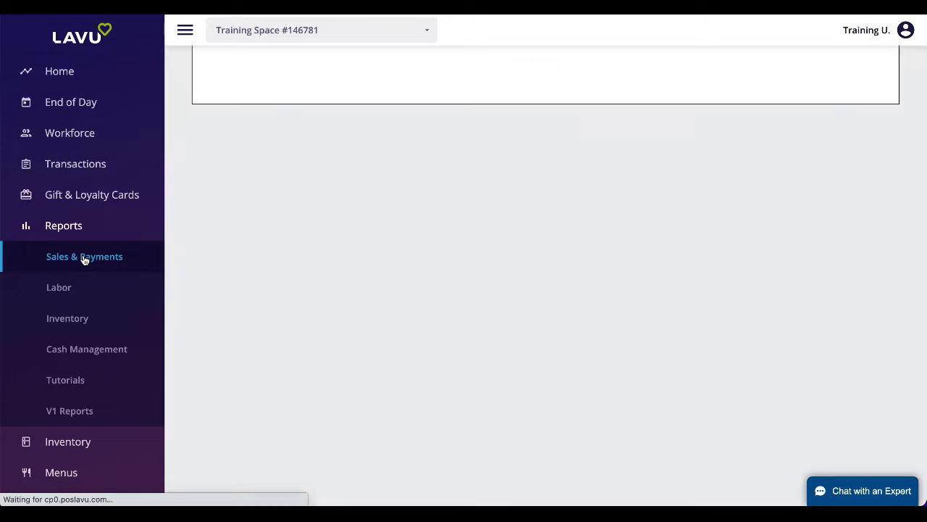
pyautogui.click(84, 255)
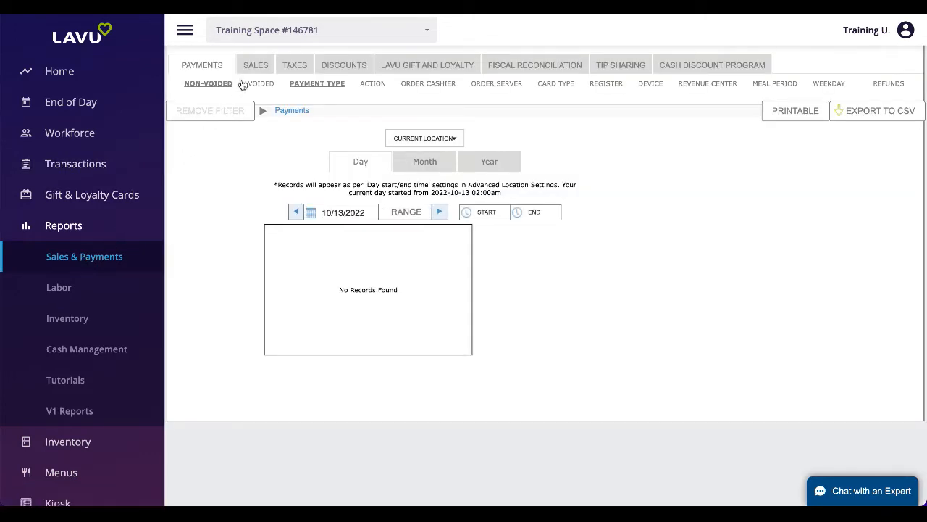
pyautogui.click(246, 63)
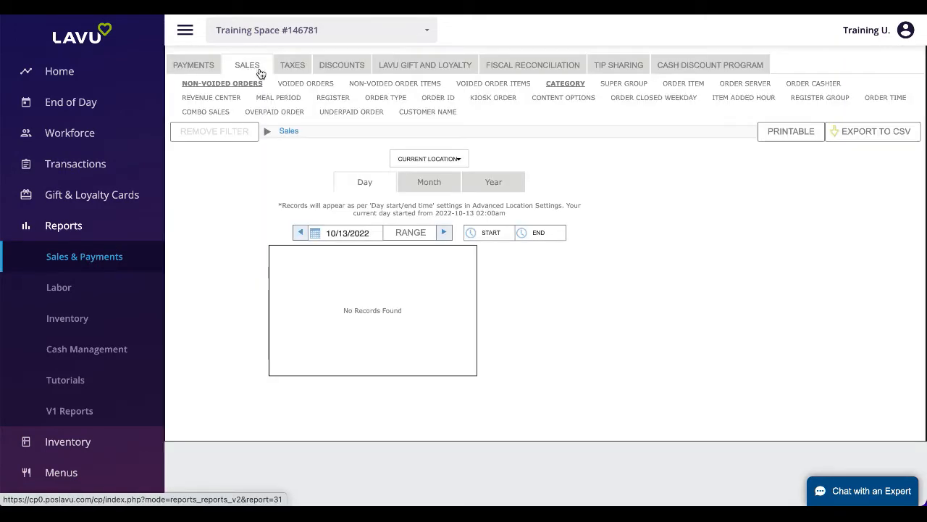
# Switch the sales-by-category report to cover all of October 2022.
pyautogui.click(428, 181)
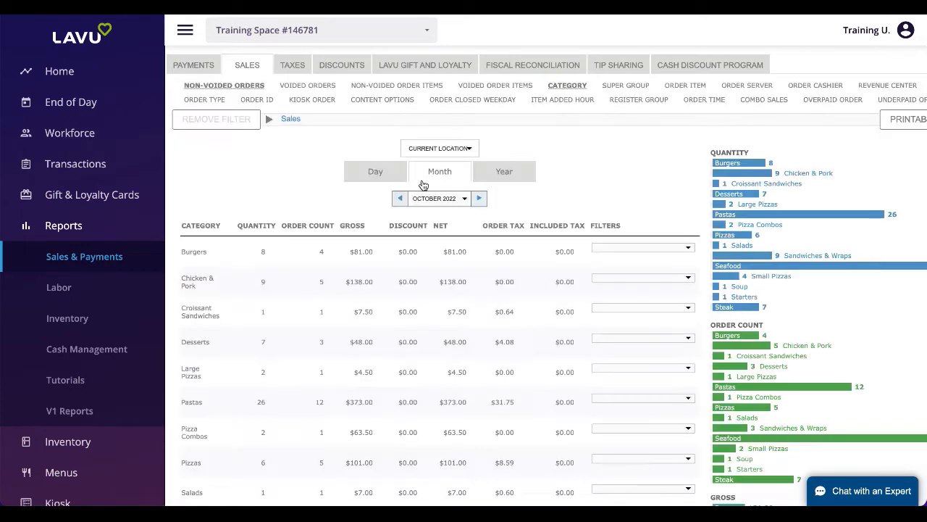
pyautogui.moveTo(571, 133)
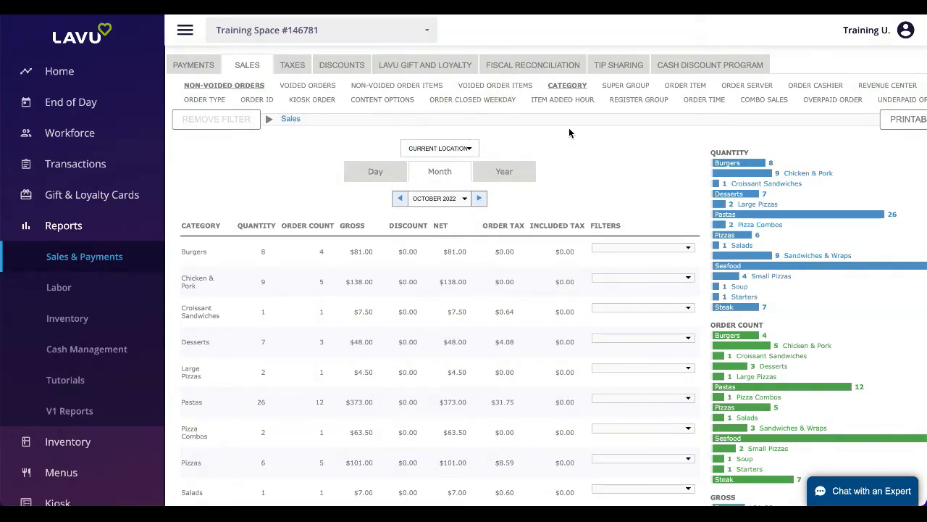
# Filter Seafood by order item, then Salmon with Avocado Salsa by order server.
pyautogui.click(684, 84)
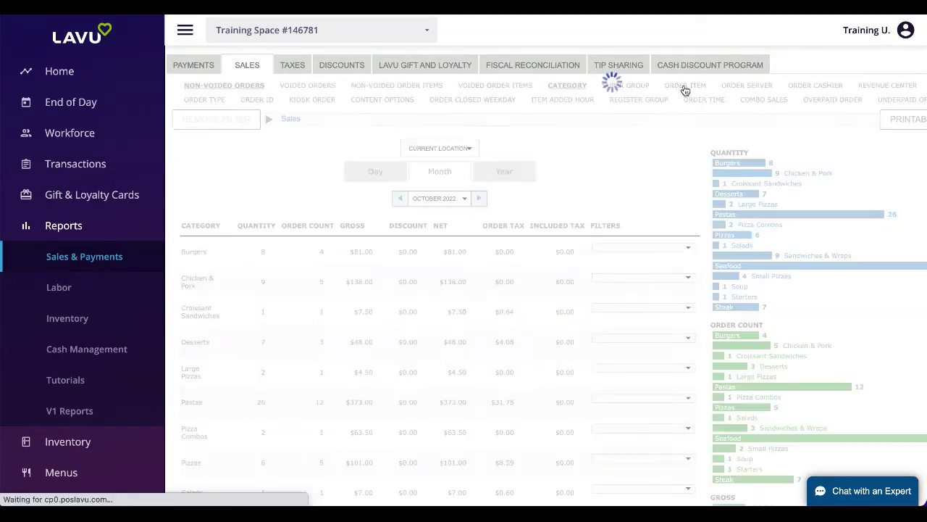
pyautogui.click(684, 84)
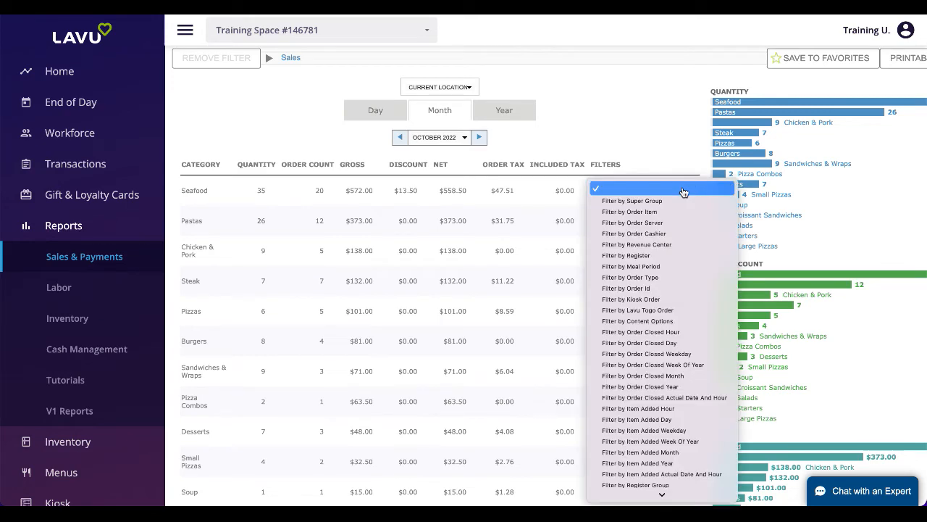
pyautogui.moveTo(679, 219)
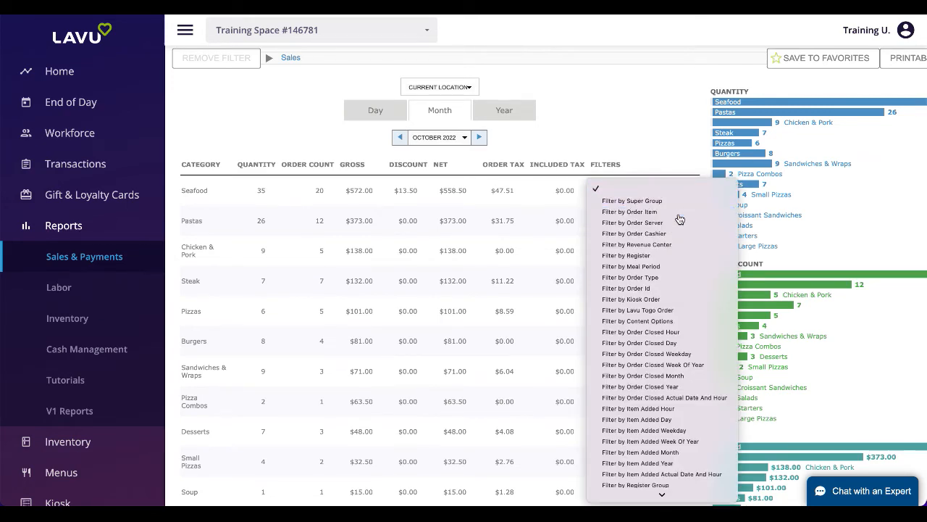
pyautogui.click(629, 212)
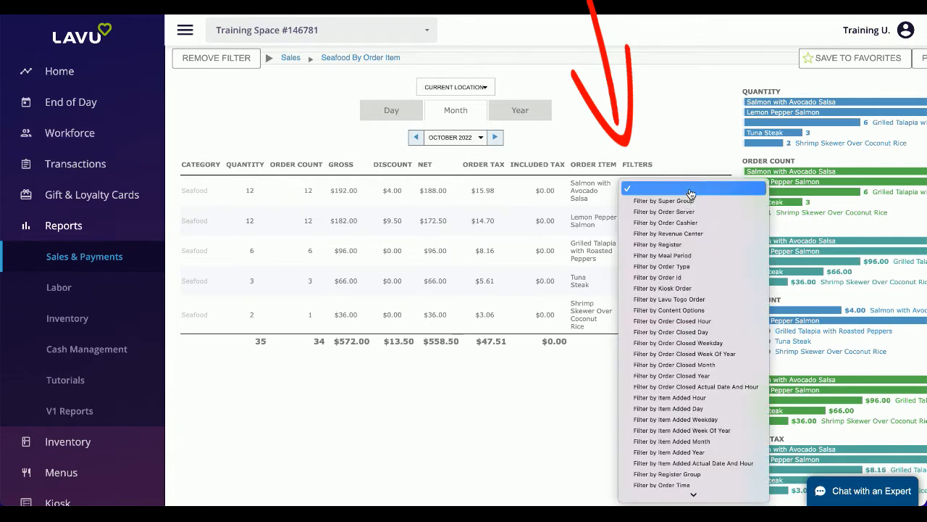
pyautogui.moveTo(687, 243)
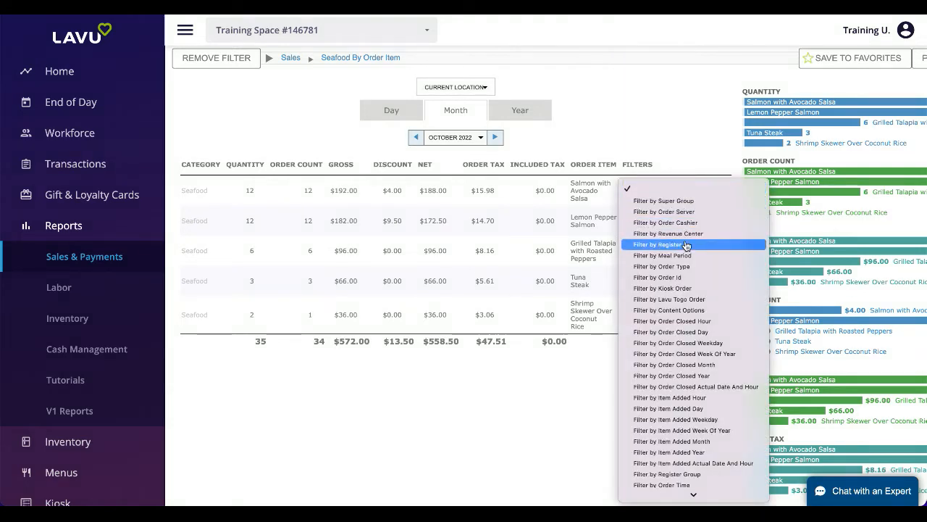
pyautogui.moveTo(679, 212)
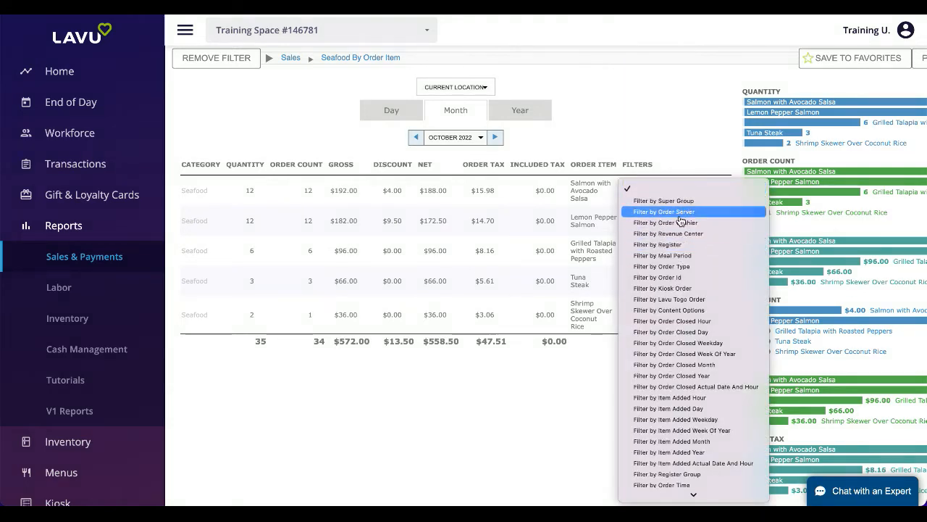
pyautogui.click(663, 211)
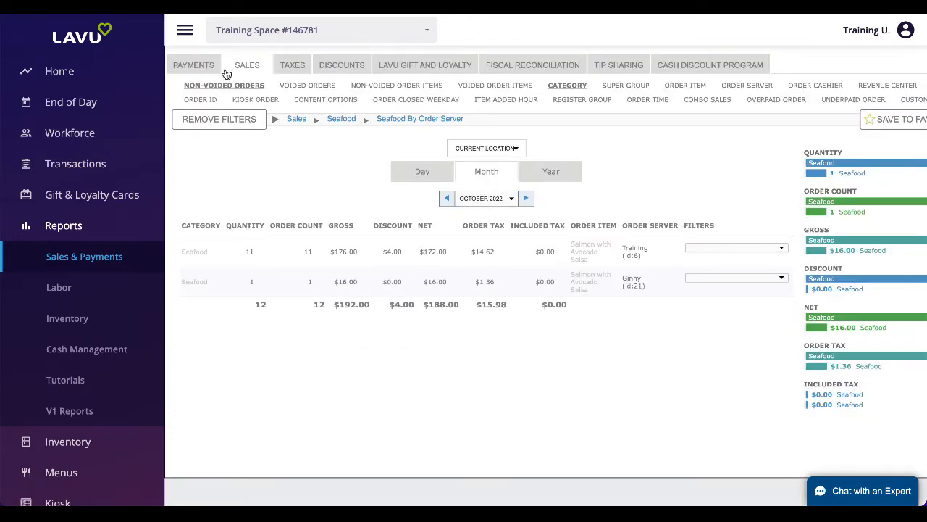
# View October's Payments report by action (refunds vs sales), then go to Labor's Action Log.
pyautogui.click(194, 64)
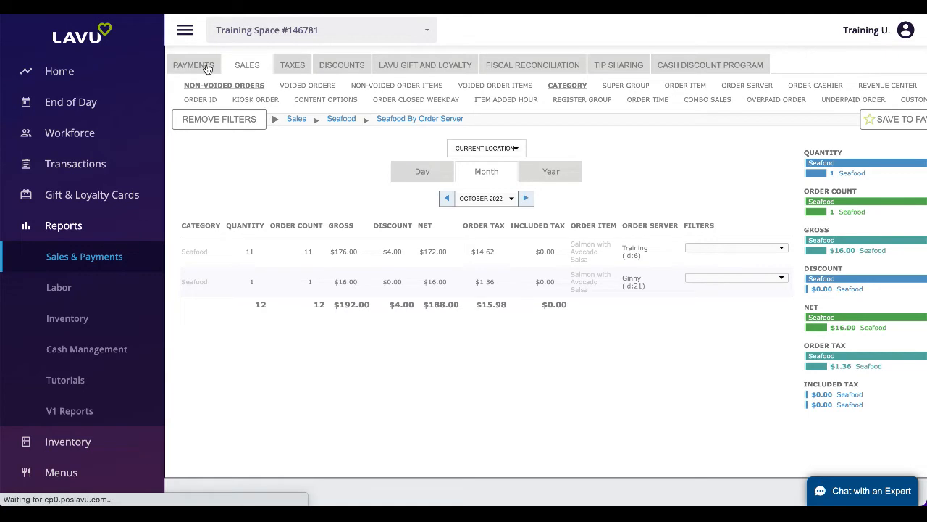
pyautogui.click(203, 64)
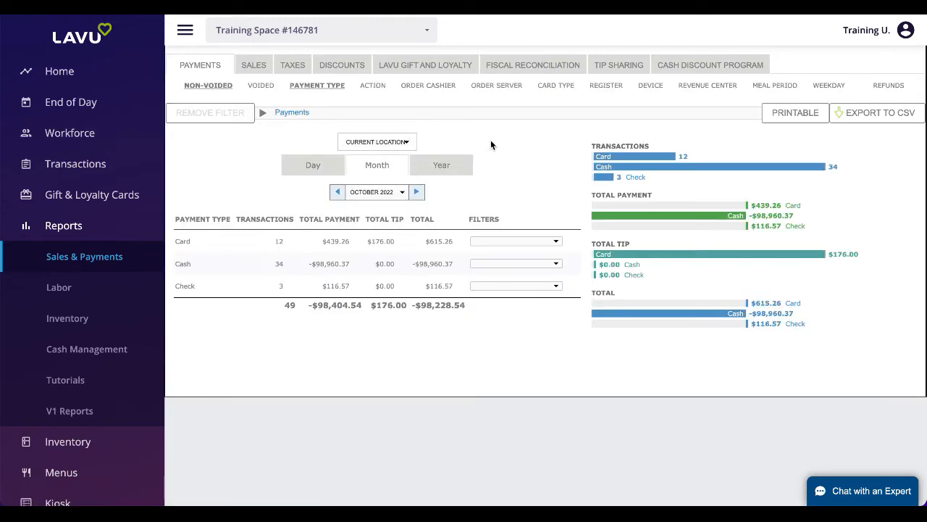
pyautogui.moveTo(495, 135)
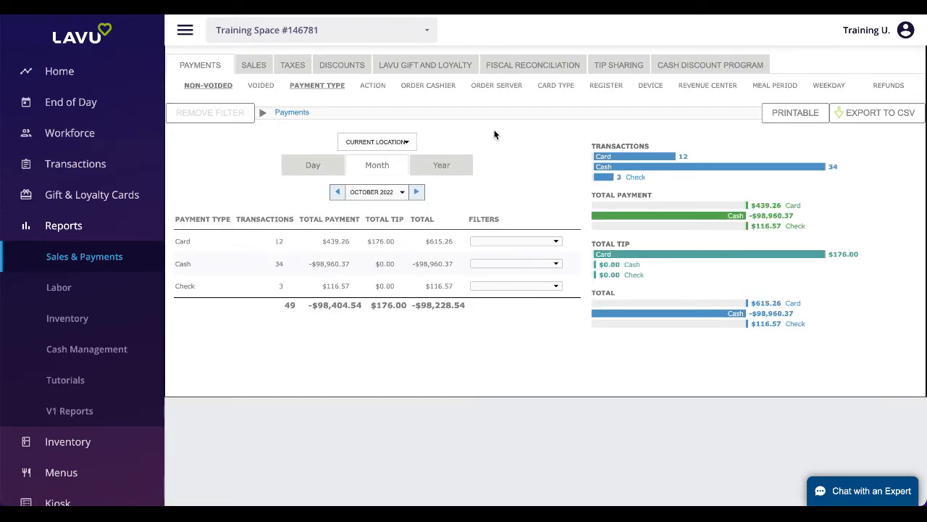
pyautogui.click(370, 84)
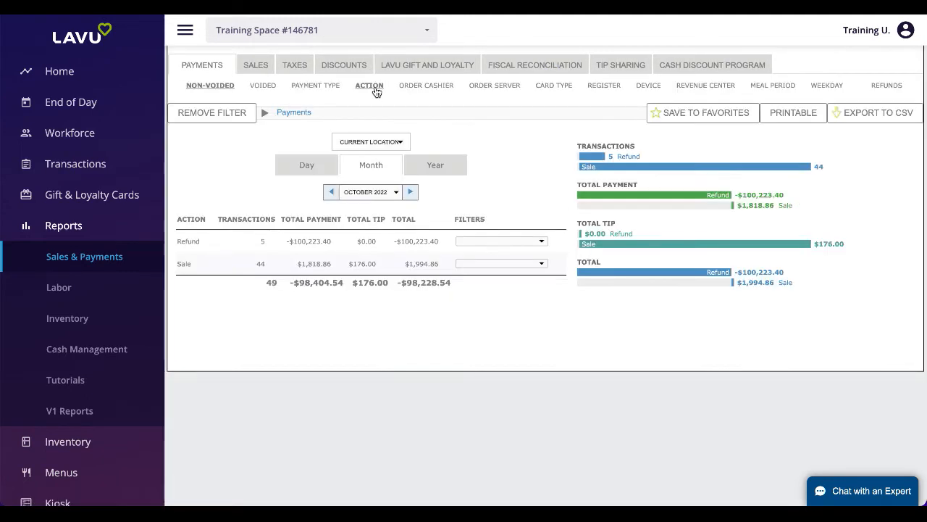
pyautogui.click(58, 287)
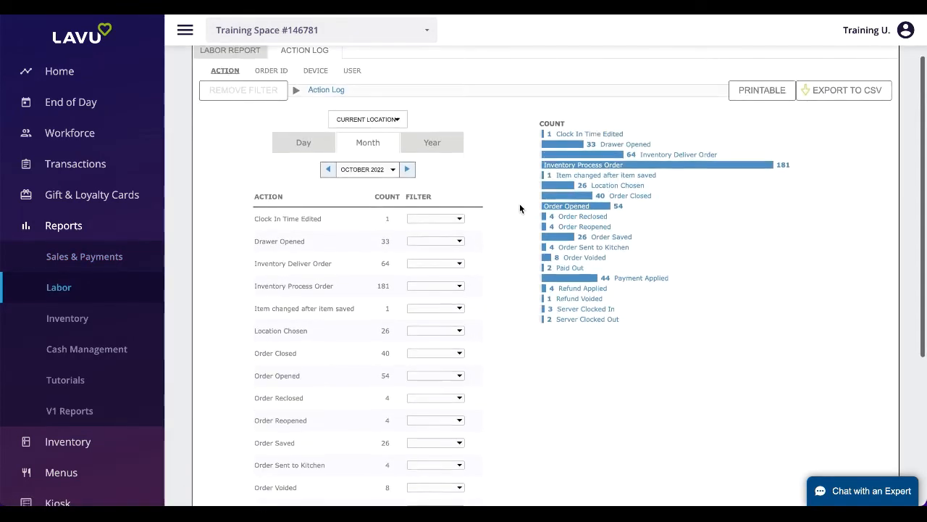
# Scroll through the October Action Log counts down to the 502 total.
pyautogui.scroll(-3)
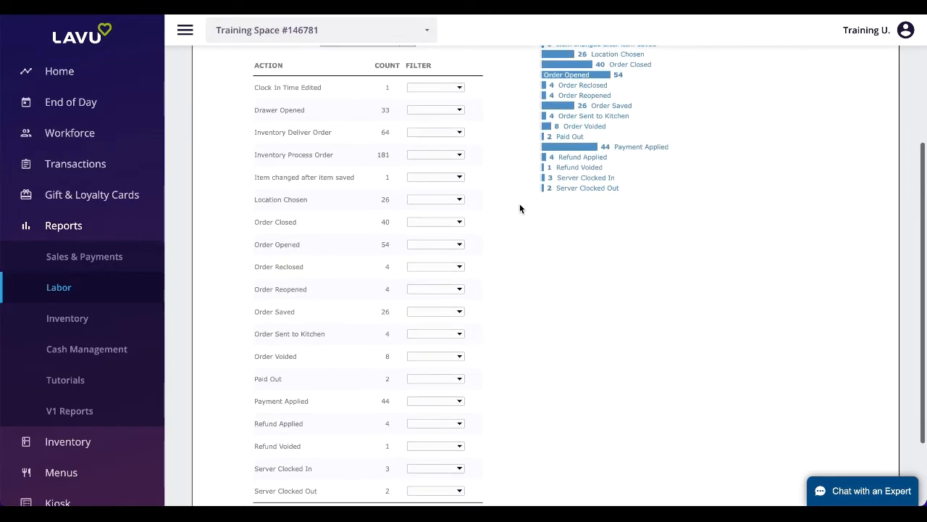
pyautogui.scroll(-3)
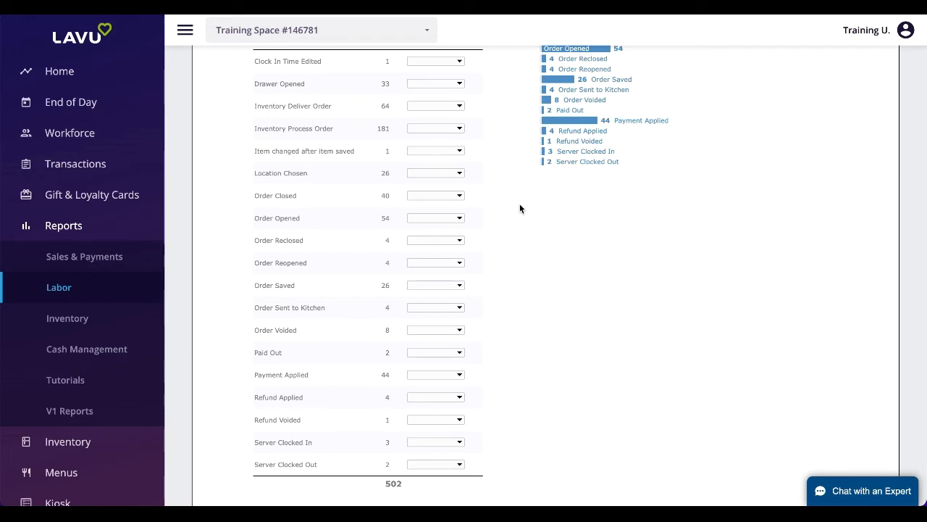
# Filter Order Opened by user, then the 50-count user's orders by details.
pyautogui.click(434, 217)
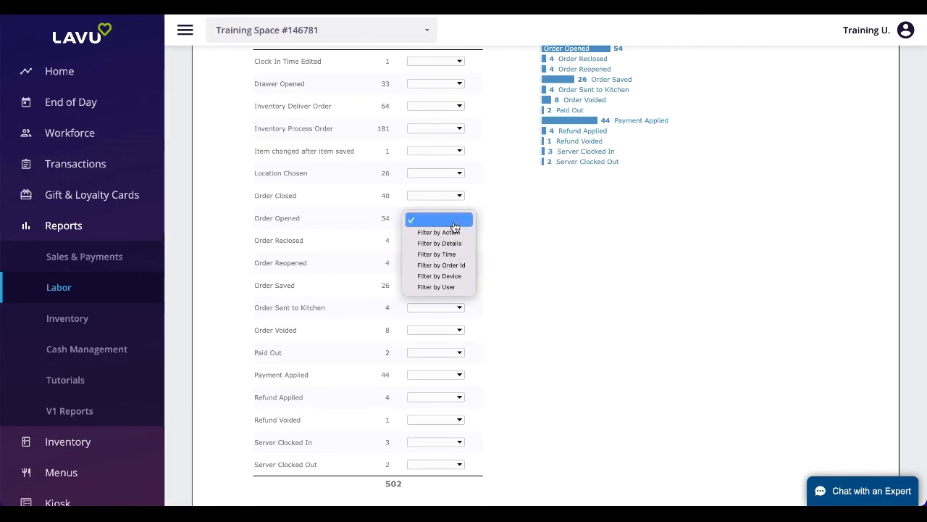
pyautogui.click(435, 287)
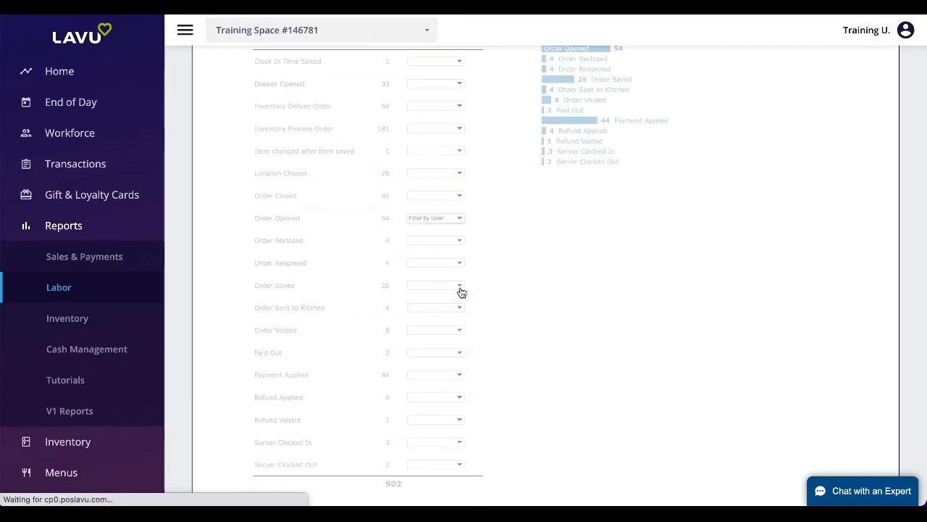
pyautogui.click(435, 218)
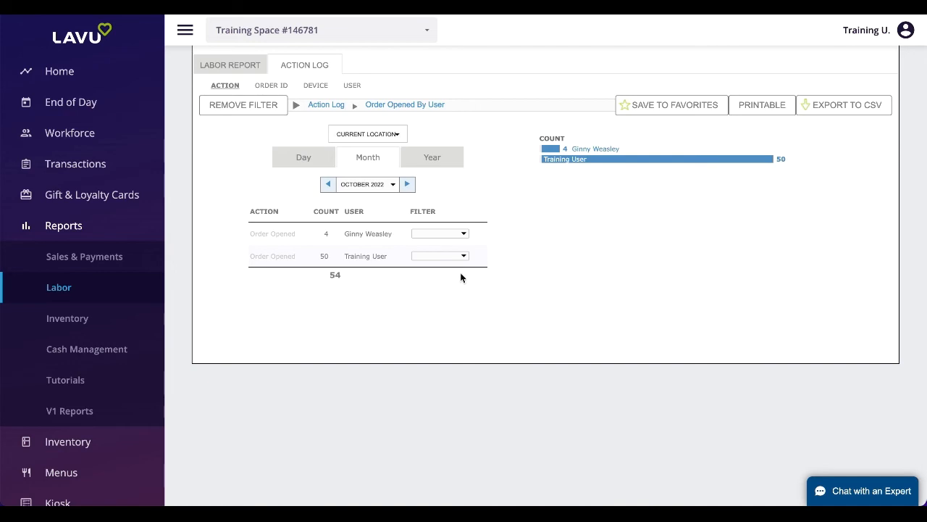
pyautogui.click(441, 255)
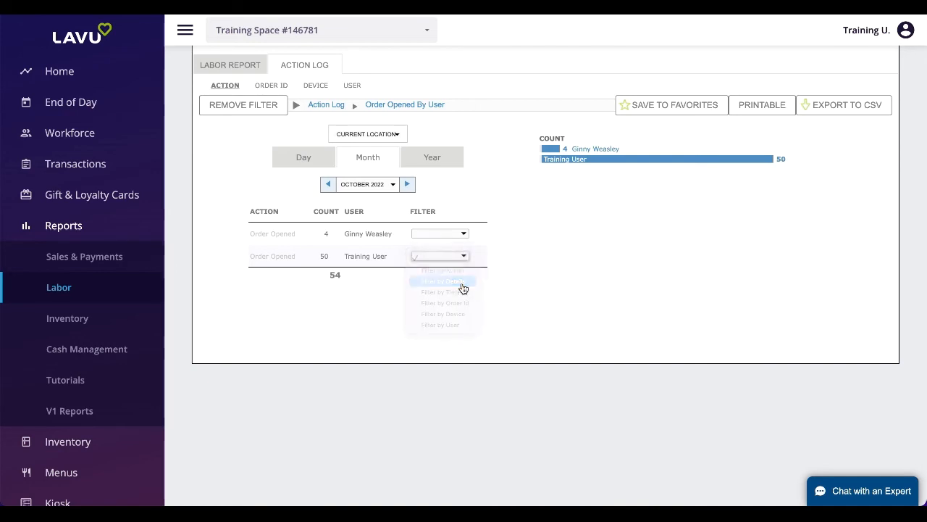
pyautogui.click(443, 281)
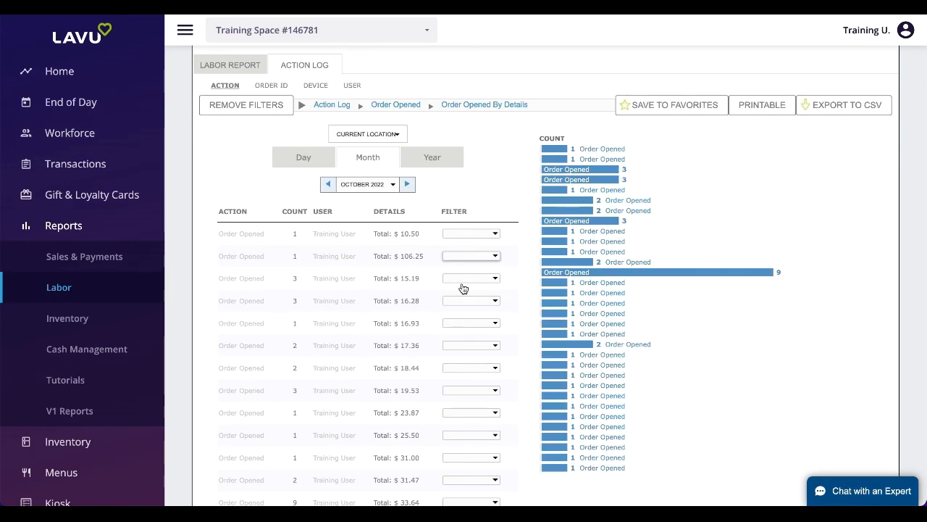
pyautogui.scroll(-3)
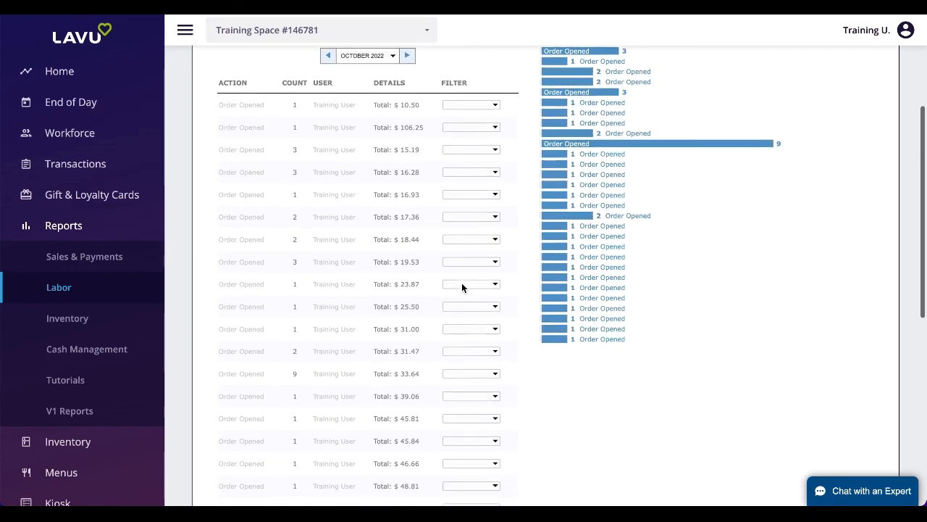